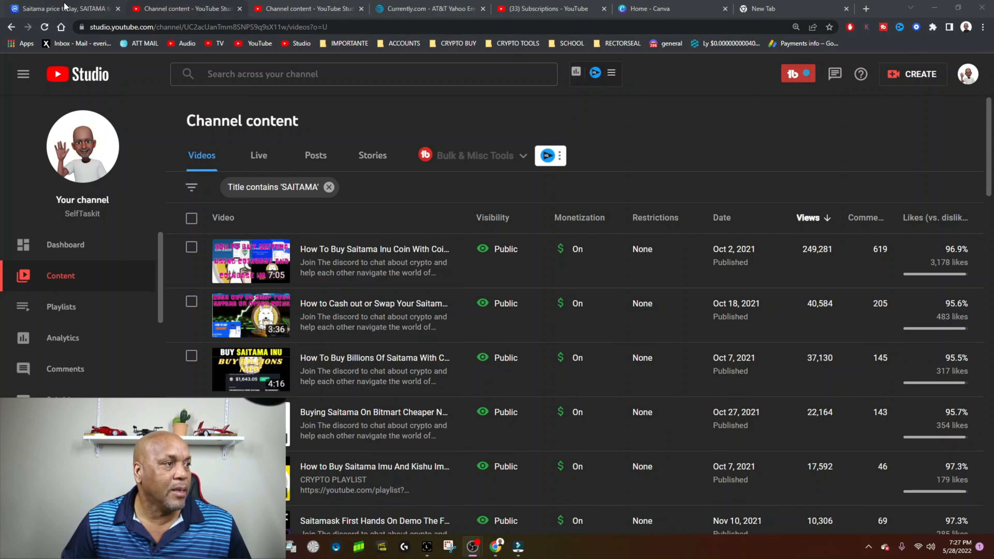
- Show the Saitama price chart over the last month (1M range) on CoinMarketCap
{"action": "left_click", "coordinate": [60, 8]}
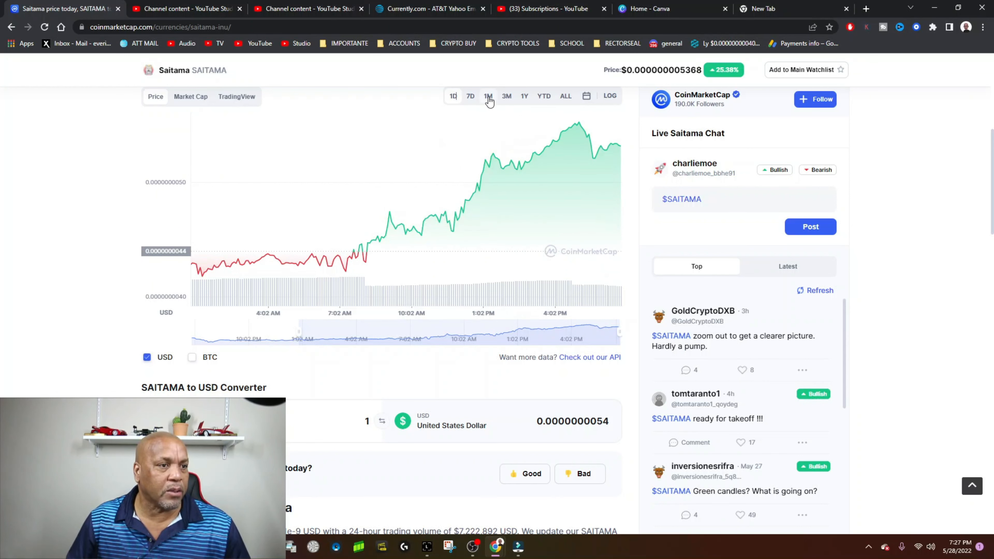
{"action": "left_click", "coordinate": [487, 96]}
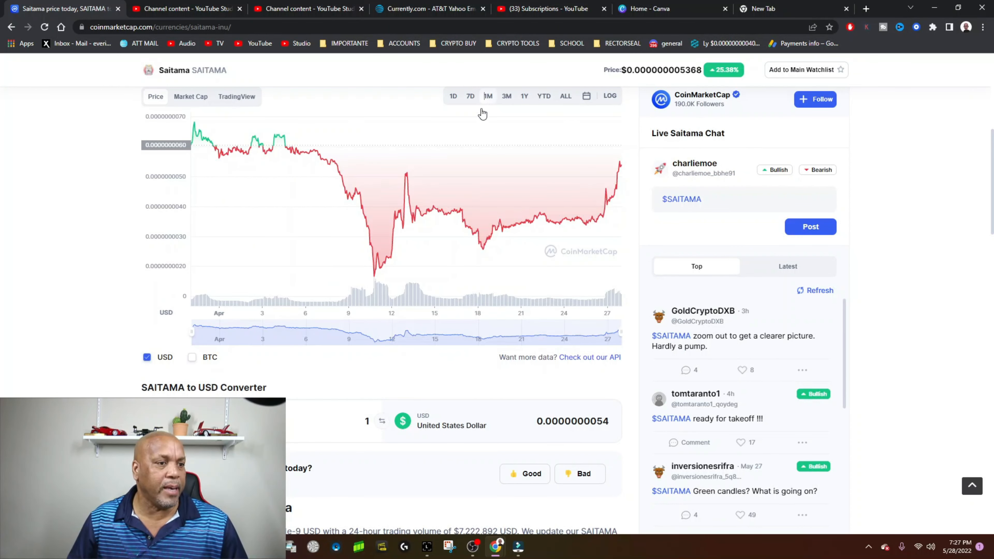
{"action": "mouse_move", "coordinate": [483, 248]}
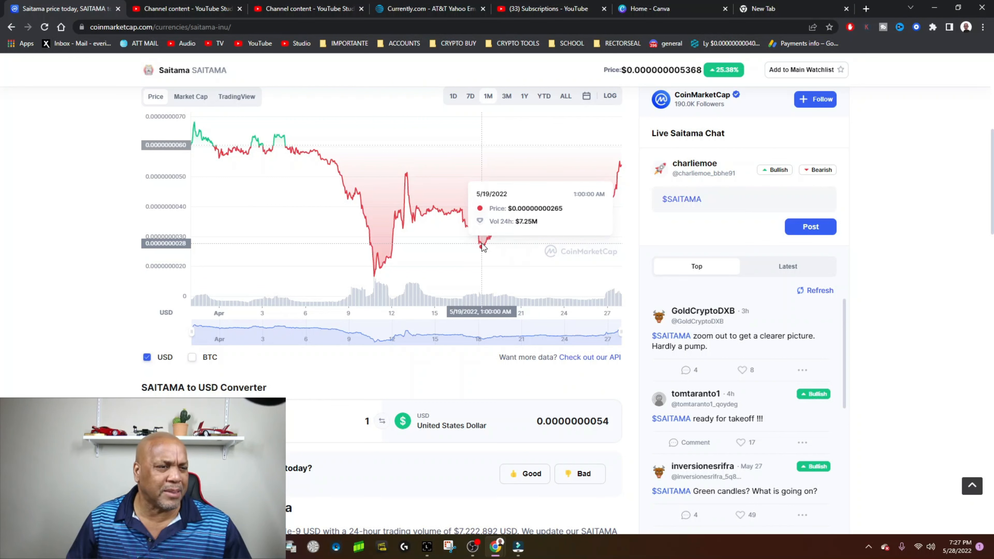
{"action": "mouse_move", "coordinate": [490, 242]}
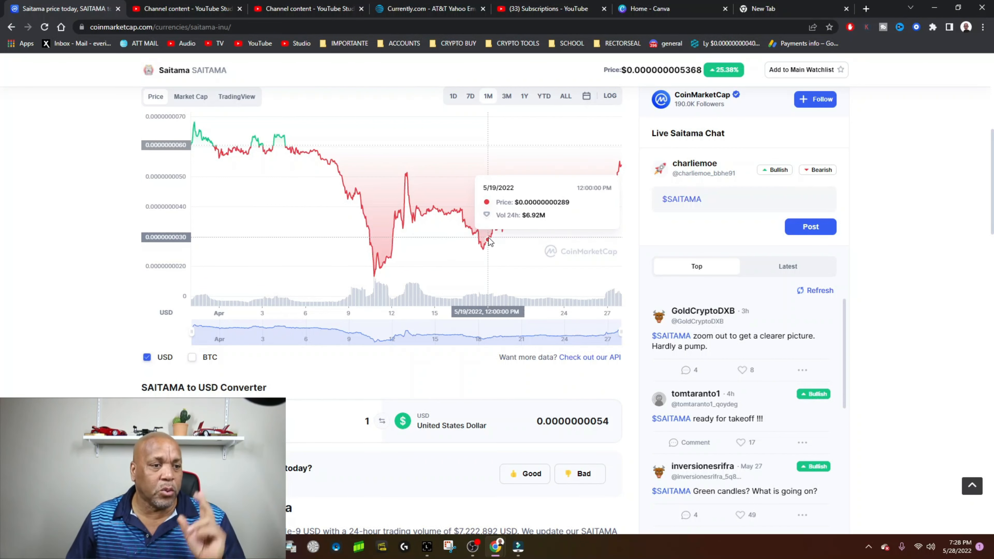